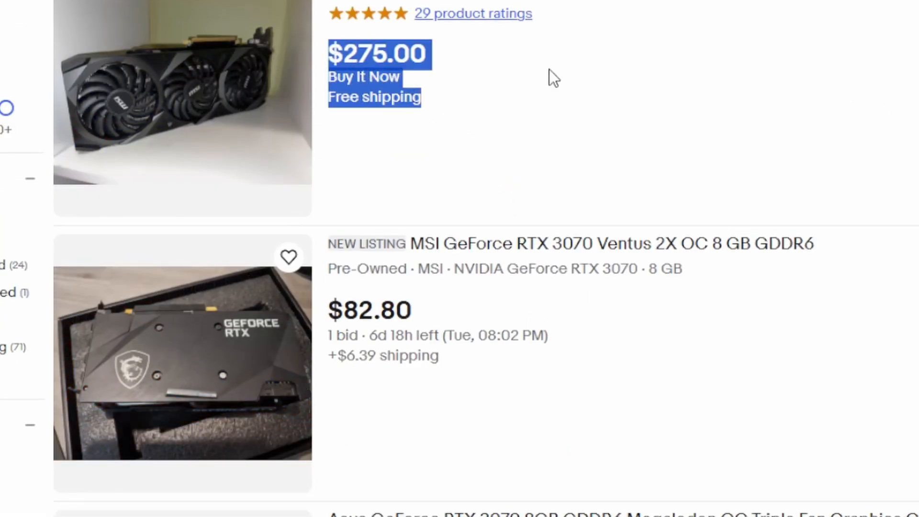
pyautogui.scroll(-3)
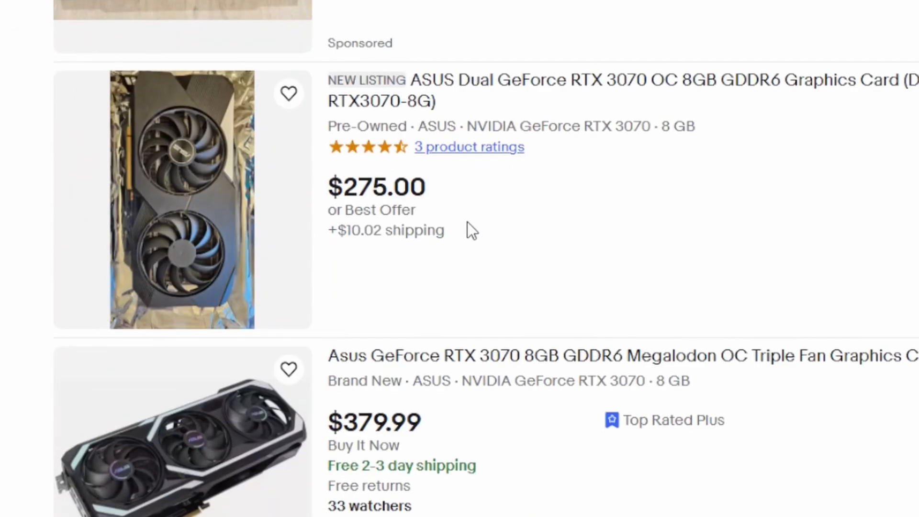
pyautogui.scroll(-3)
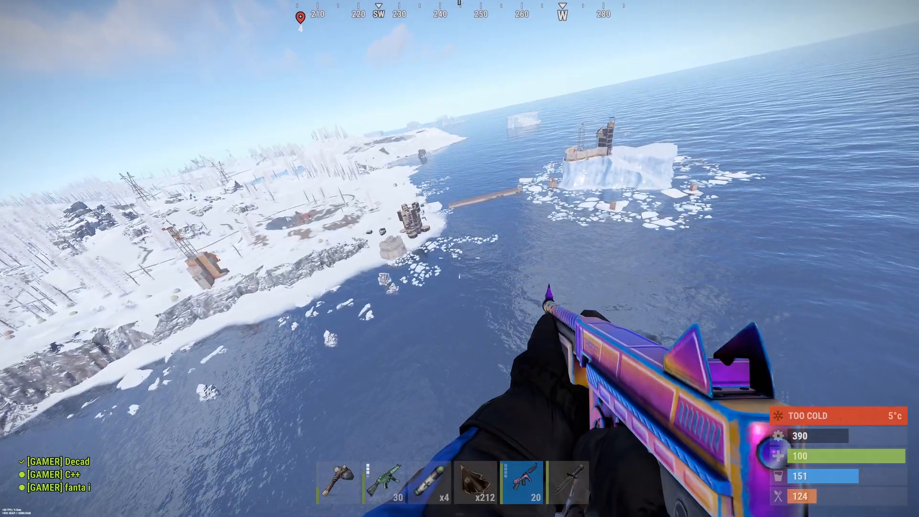
pyautogui.moveTo(459, 258)
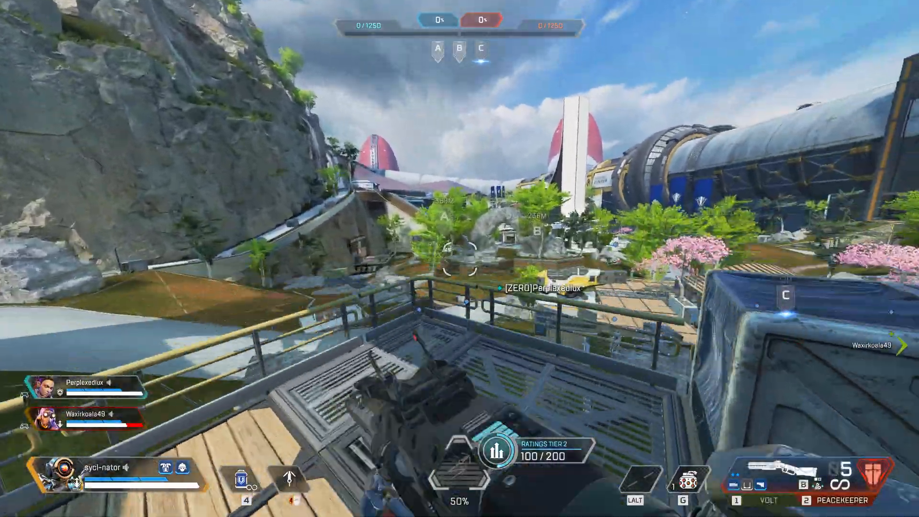
pyautogui.moveTo(459, 258)
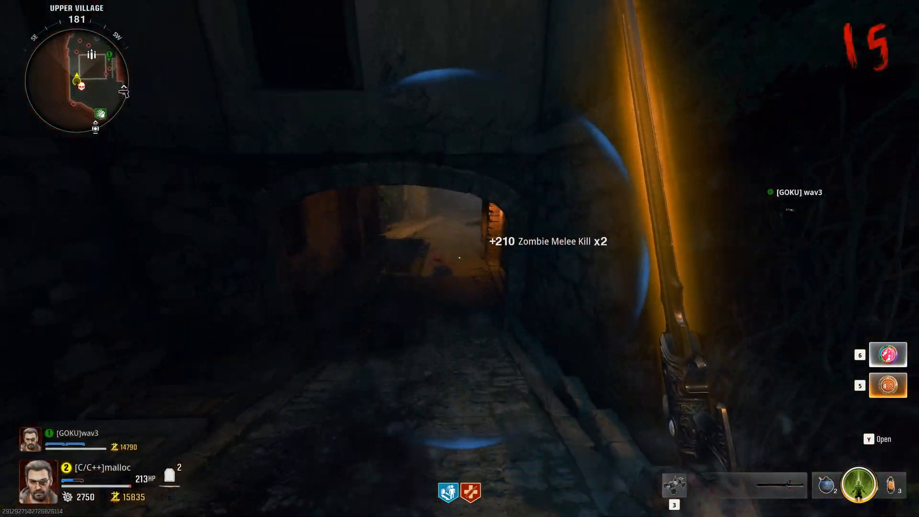
pyautogui.moveTo(459, 258)
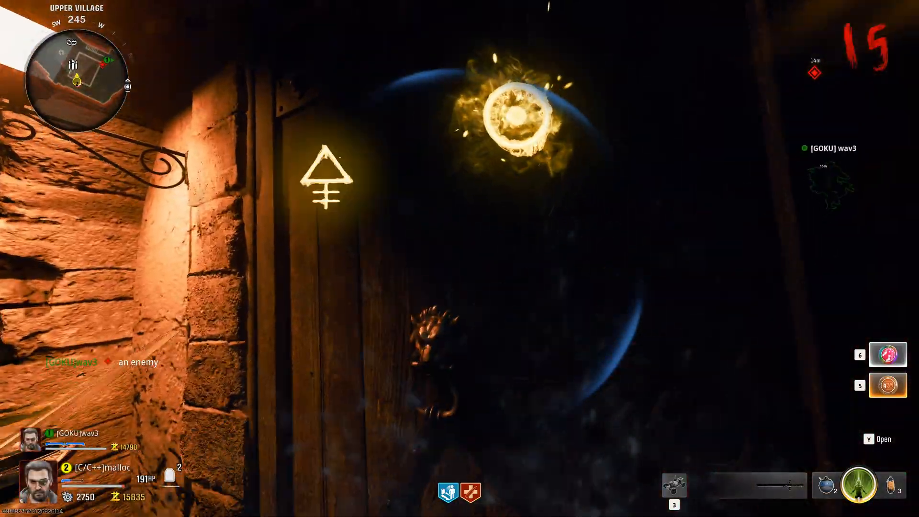